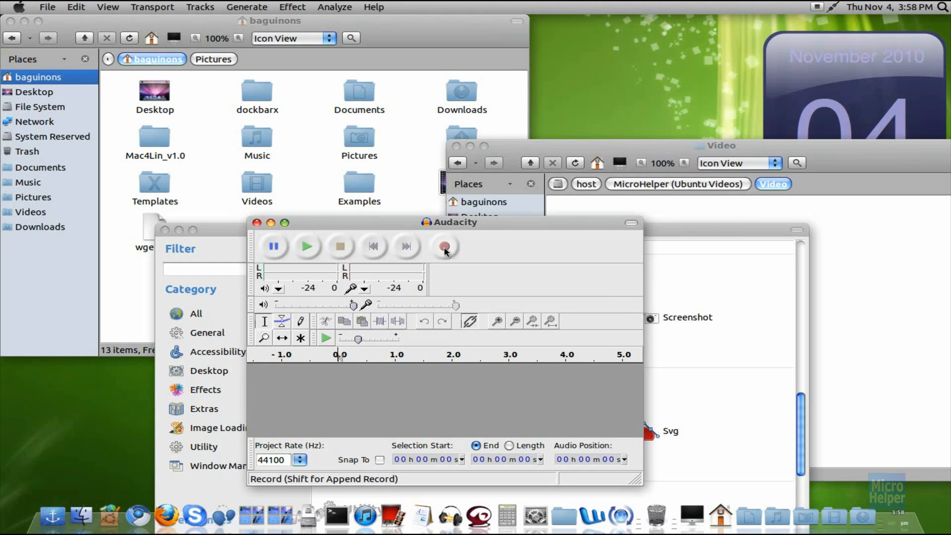
# - Close the Audacity window covering CompizConfig Settings Manager
pyautogui.click(444, 246)
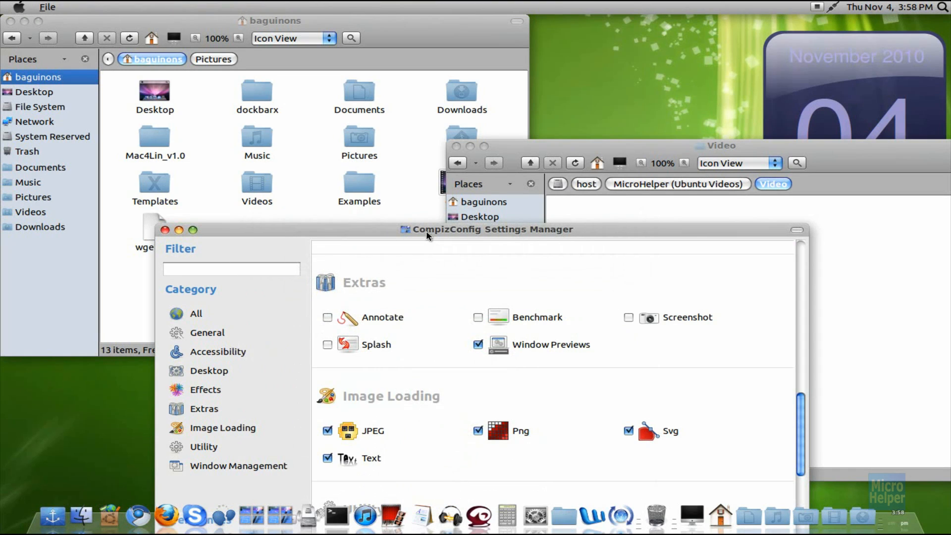
pyautogui.moveTo(856, 482)
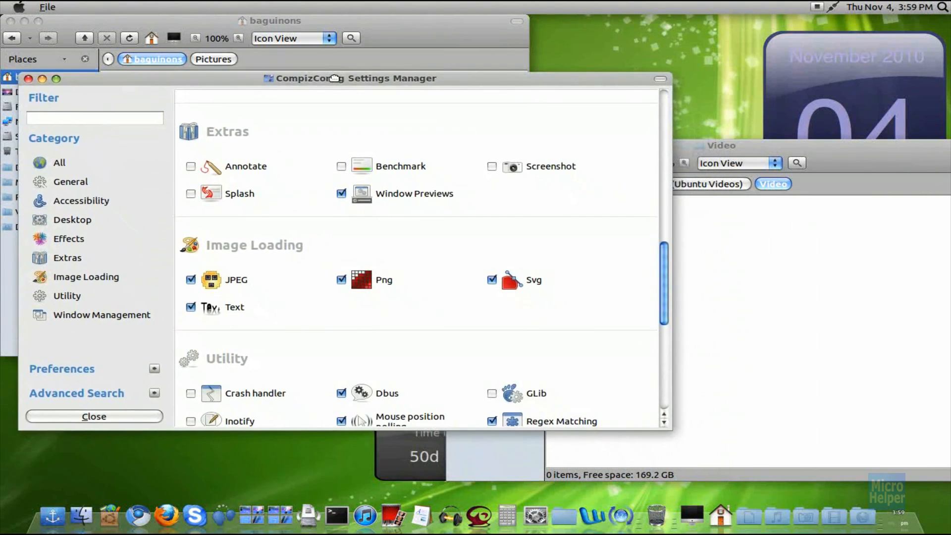
pyautogui.moveTo(381, 90)
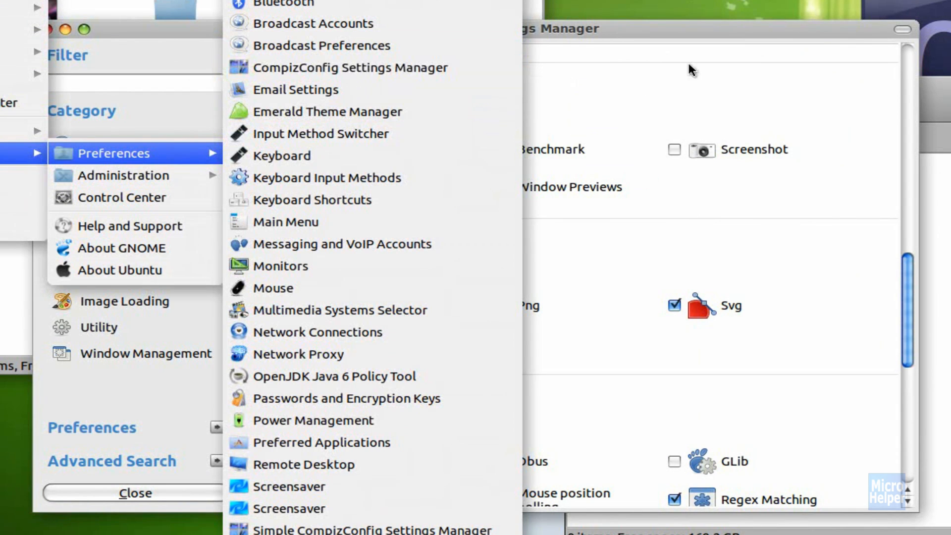
# - Filter the plugin list by "window pr" to show only Window Previews
pyautogui.click(351, 68)
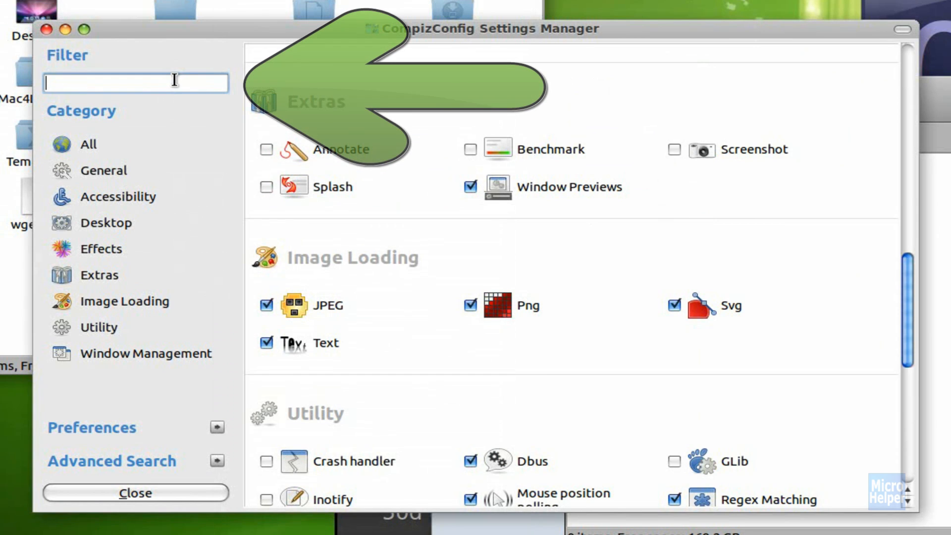
pyautogui.write('window p')
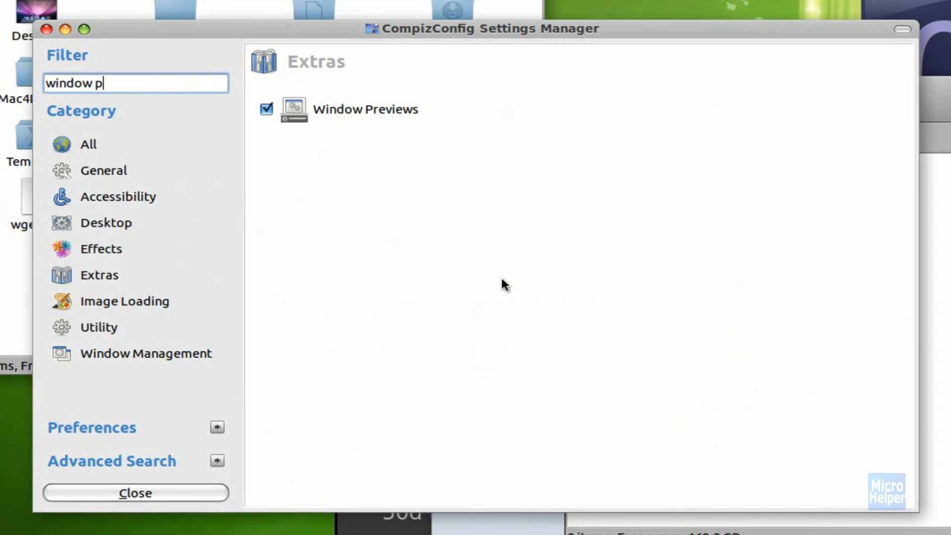
pyautogui.write('r')
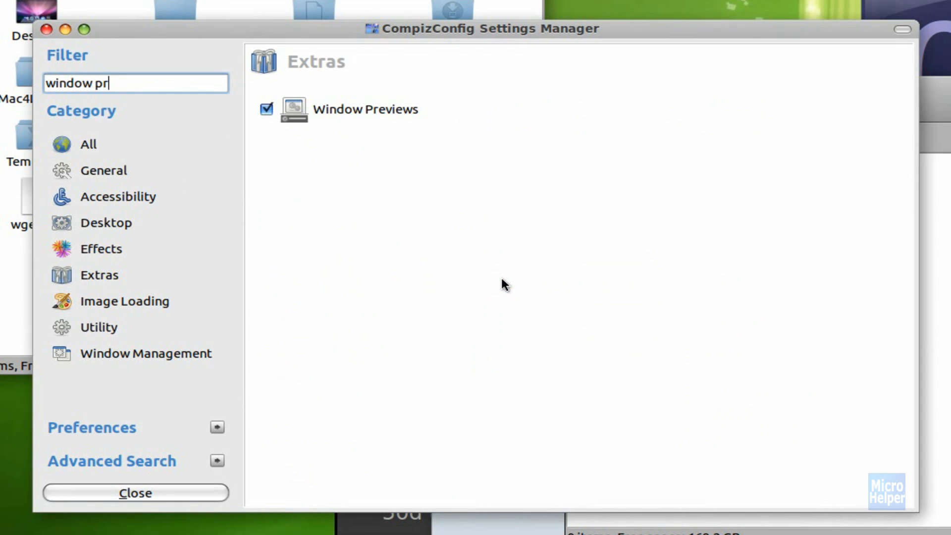
pyautogui.click(366, 108)
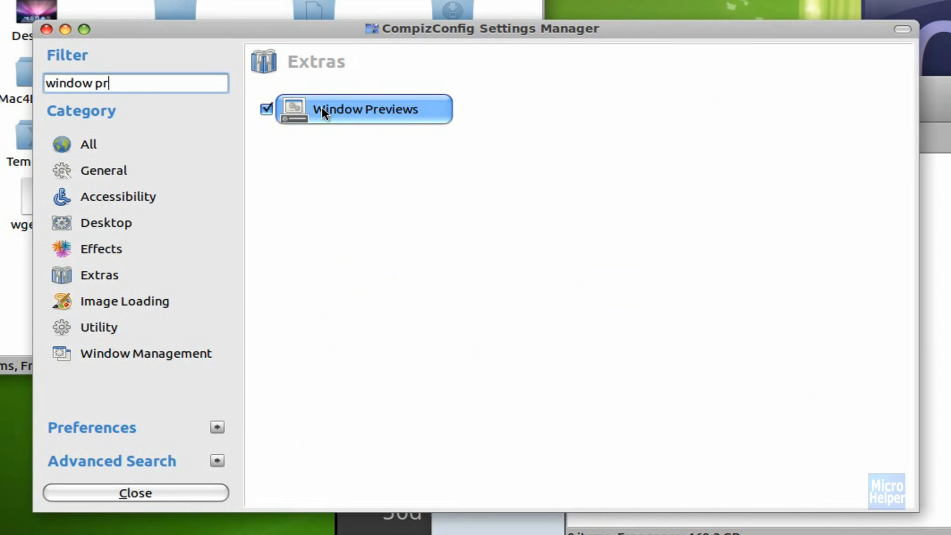
# - Open the Window Previews plugin's settings page
pyautogui.click(362, 108)
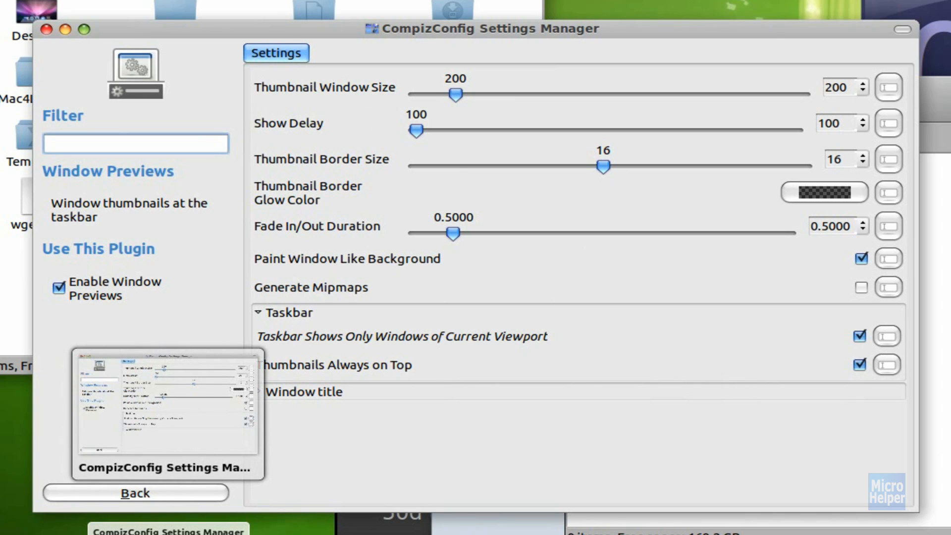
# - Drag the Thumbnail Window Size slider from 200 up to 500
pyautogui.click(135, 144)
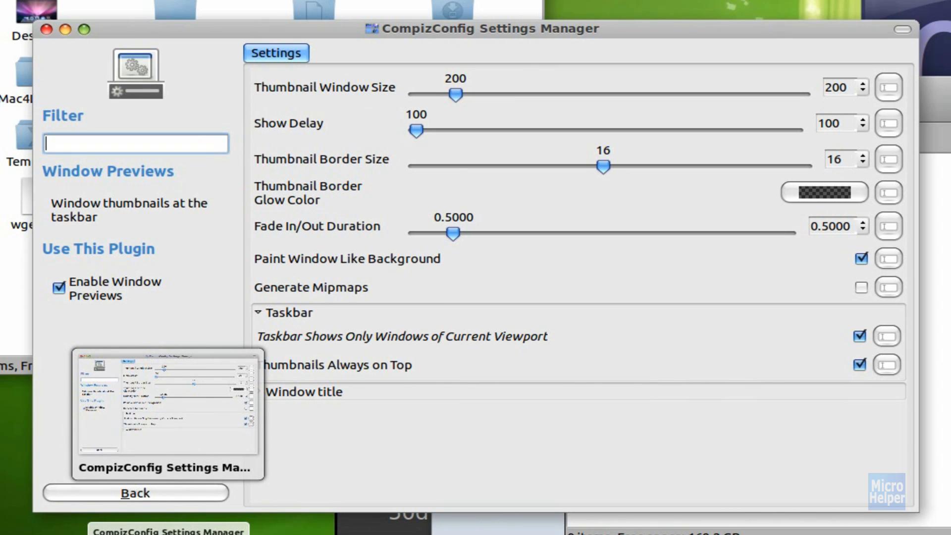
pyautogui.moveTo(456, 94); pyautogui.dragTo(487, 94)
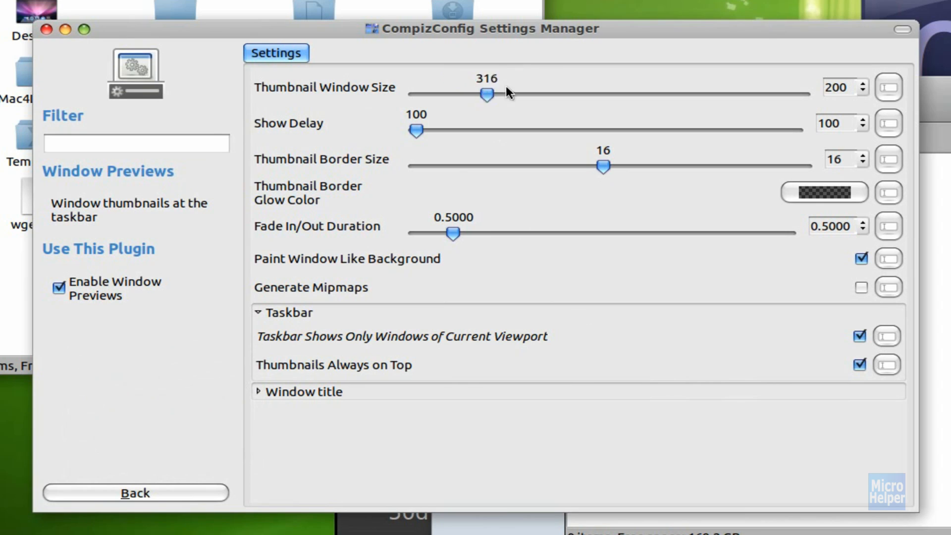
pyautogui.moveTo(486, 93); pyautogui.dragTo(526, 94)
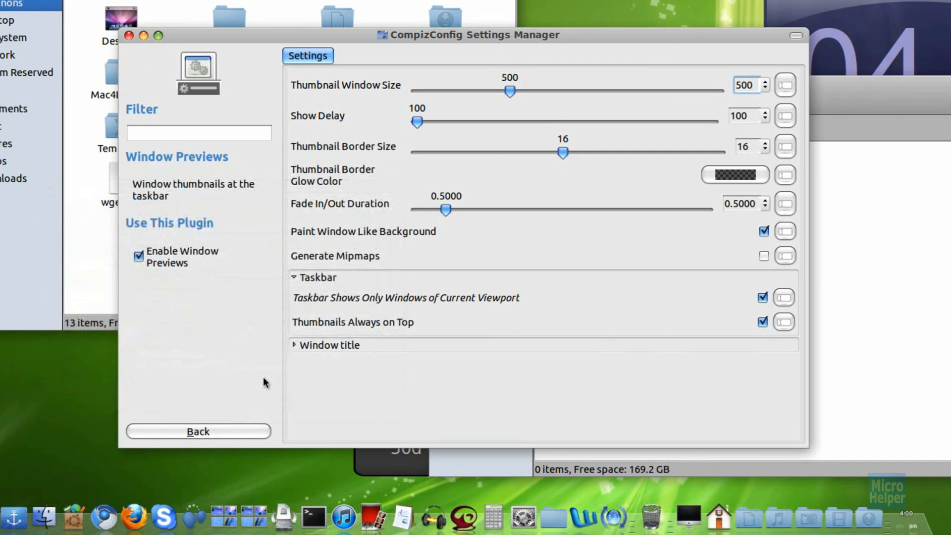
# - Expand the Window title section to view its title, bold font and size 12 settings
pyautogui.click(294, 345)
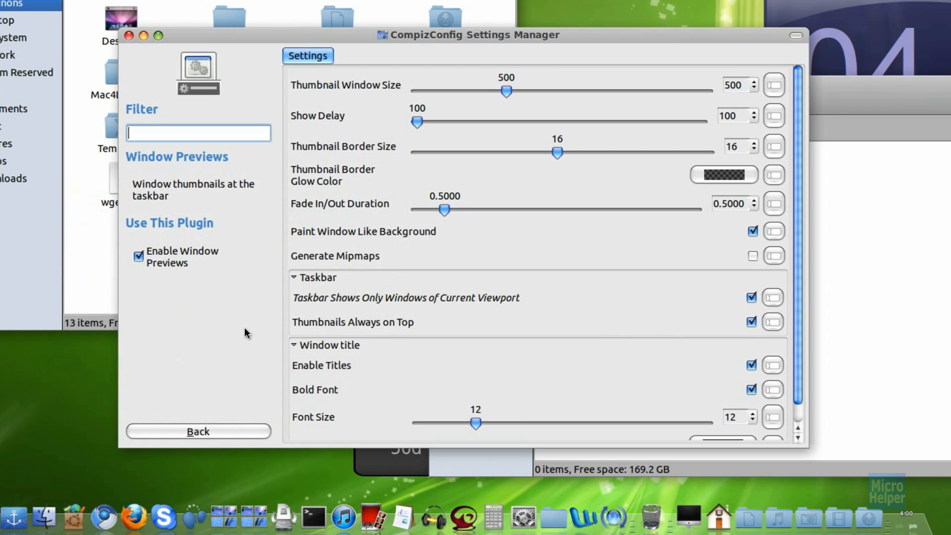
pyautogui.moveTo(799, 105)
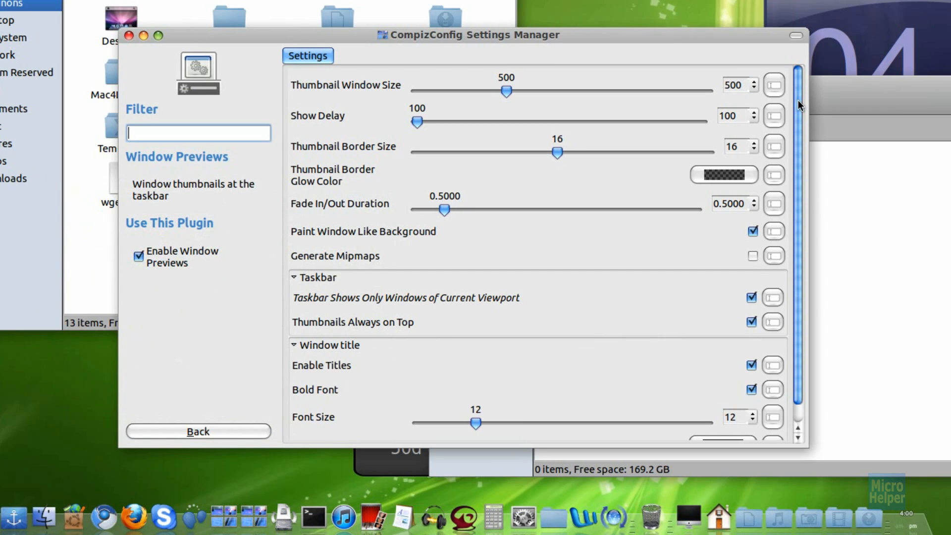
pyautogui.scroll(-3)
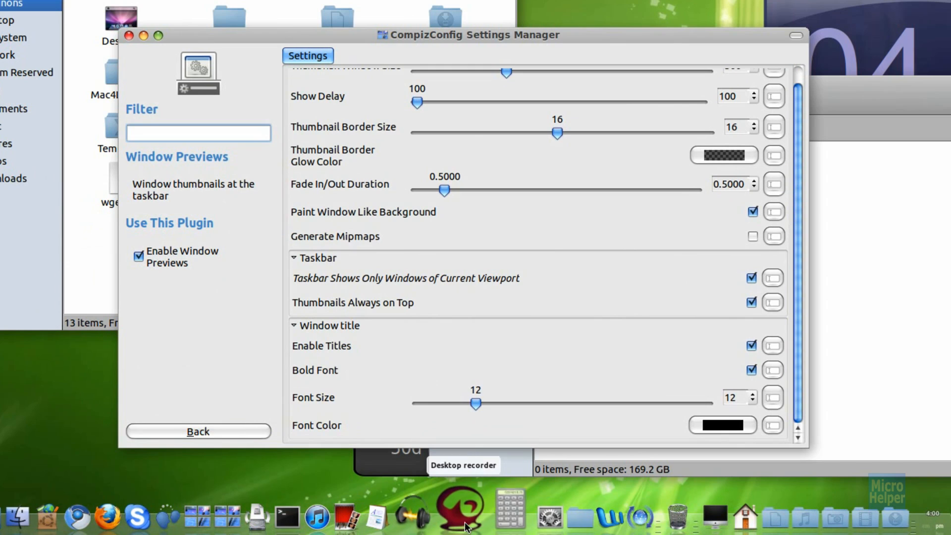